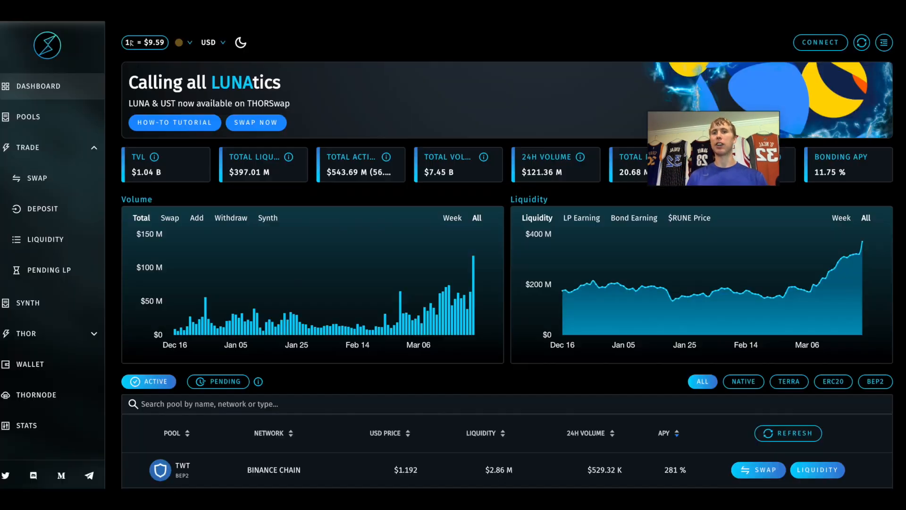
Scroll down the active pools table to see the lower entries such as the LUNA pool
scroll("down", 3)
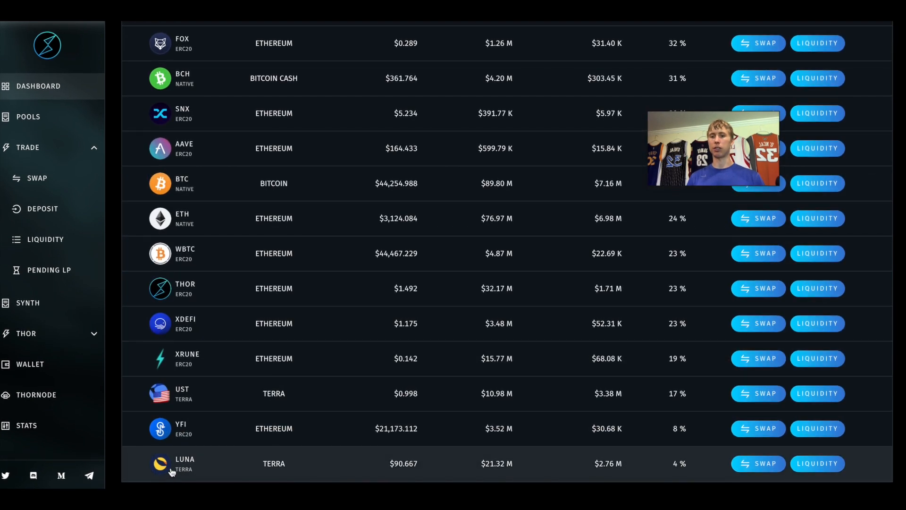
mouse_move(316, 414)
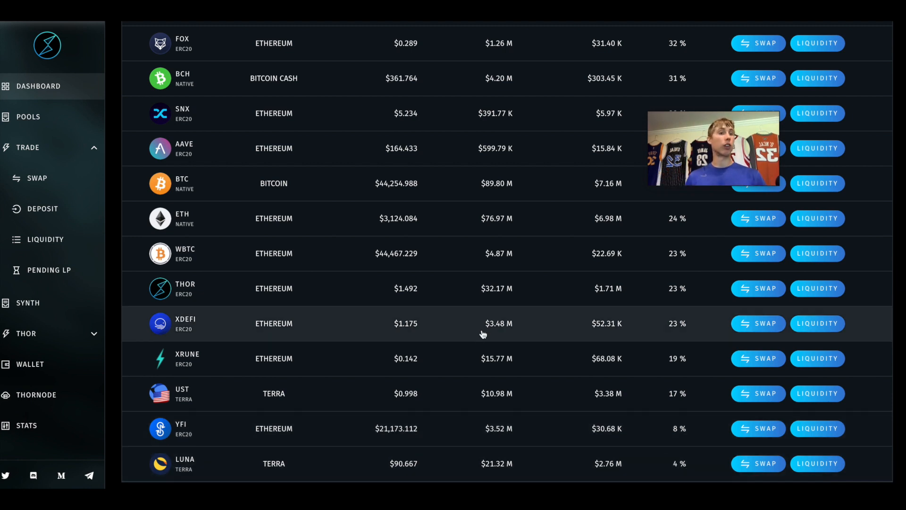
mouse_move(362, 351)
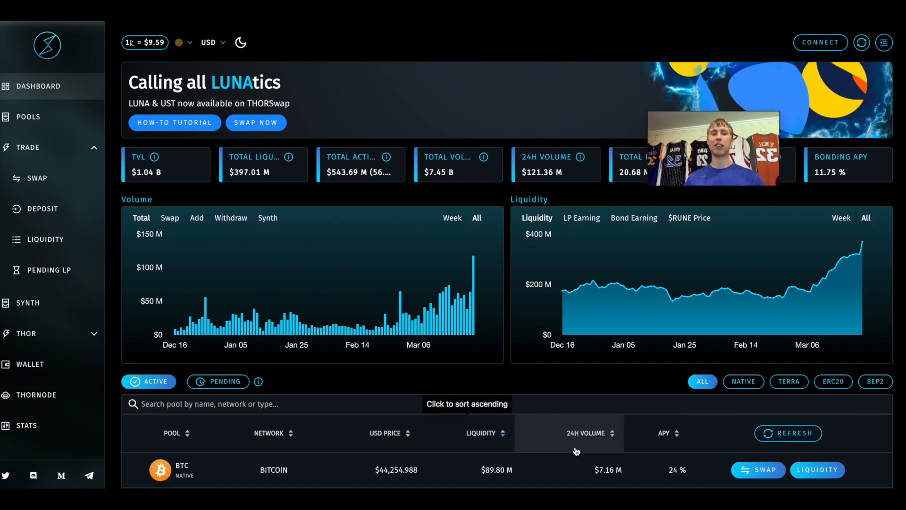
scroll("down", 3)
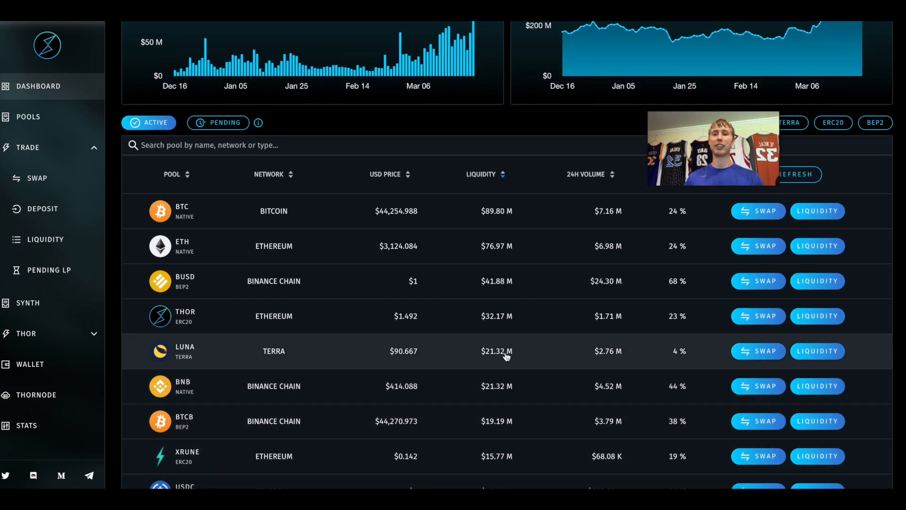
mouse_move(476, 319)
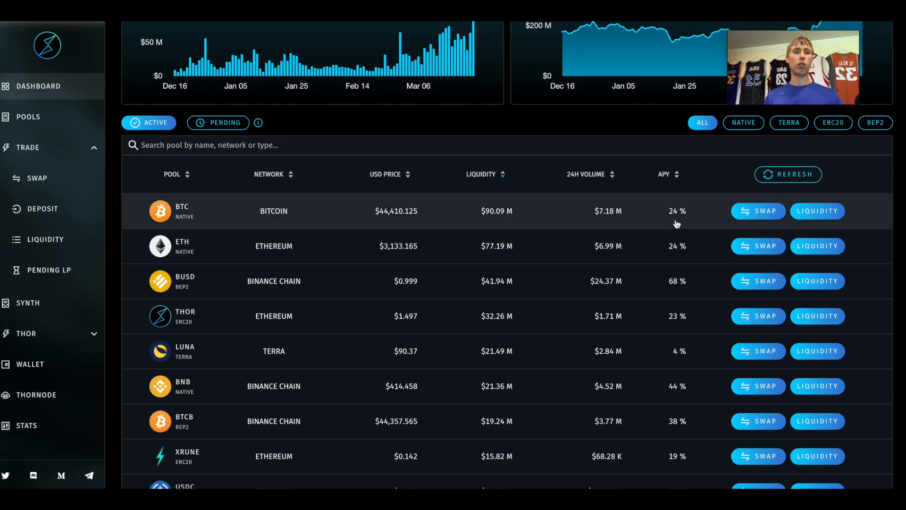
mouse_move(673, 294)
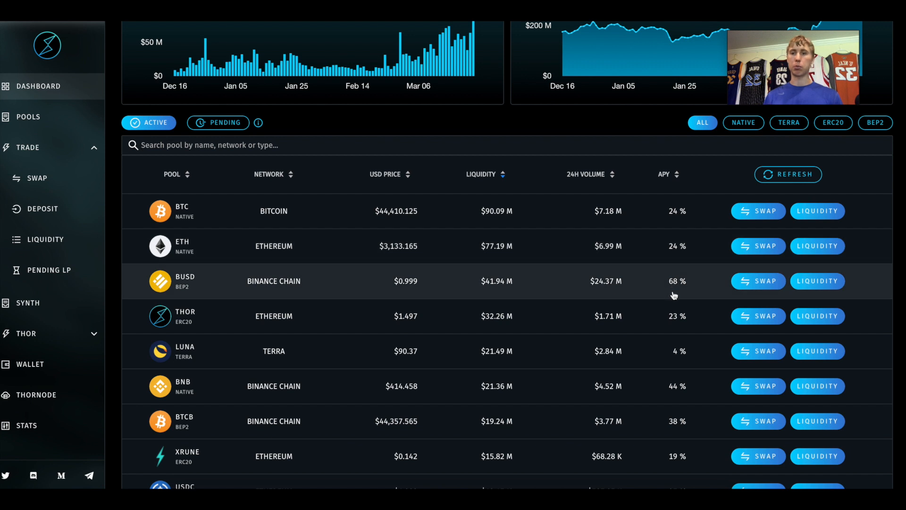
mouse_move(672, 209)
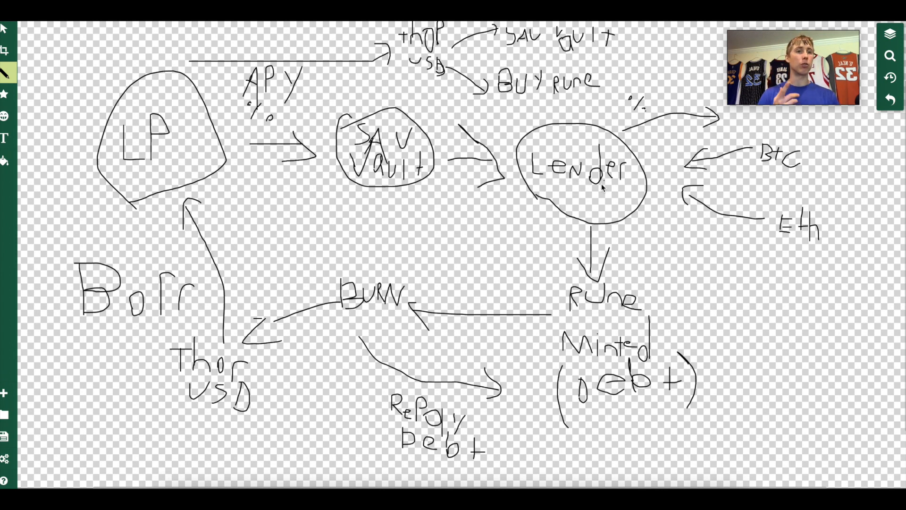
mouse_move(727, 168)
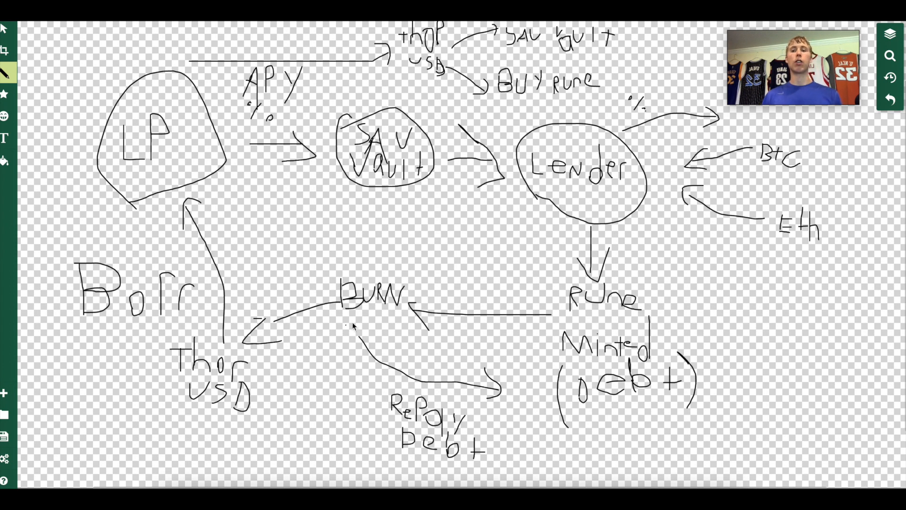
mouse_move(351, 329)
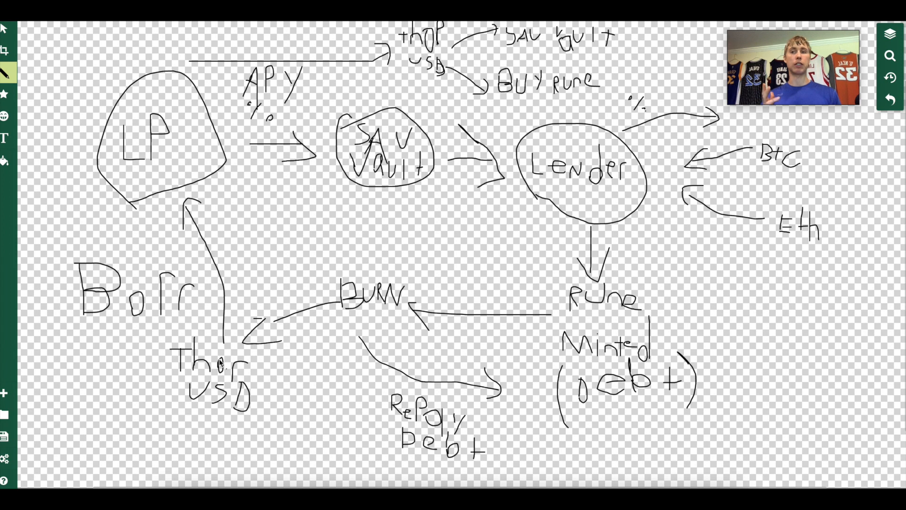
mouse_move(155, 148)
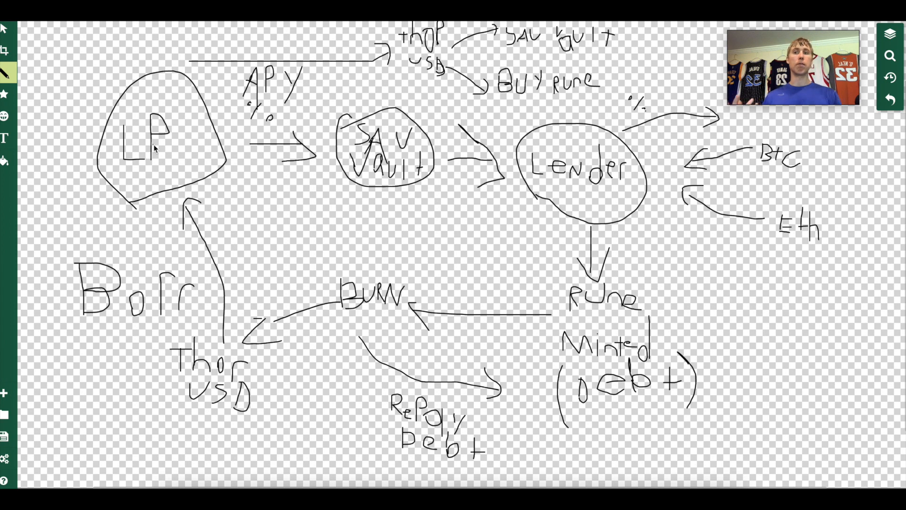
mouse_move(177, 85)
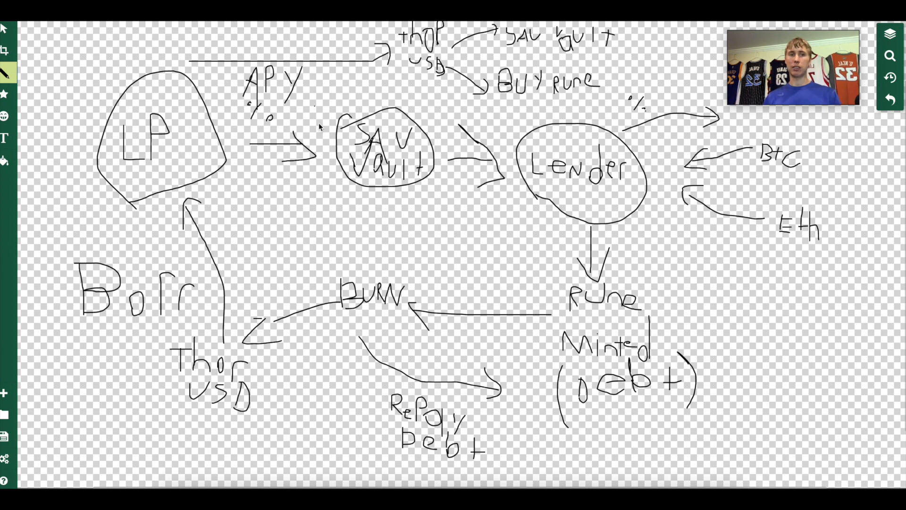
mouse_move(268, 162)
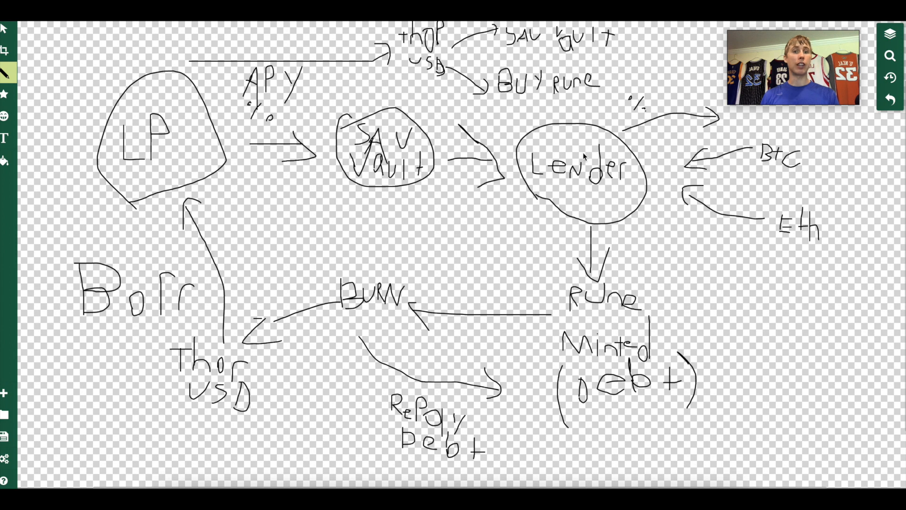
mouse_move(625, 119)
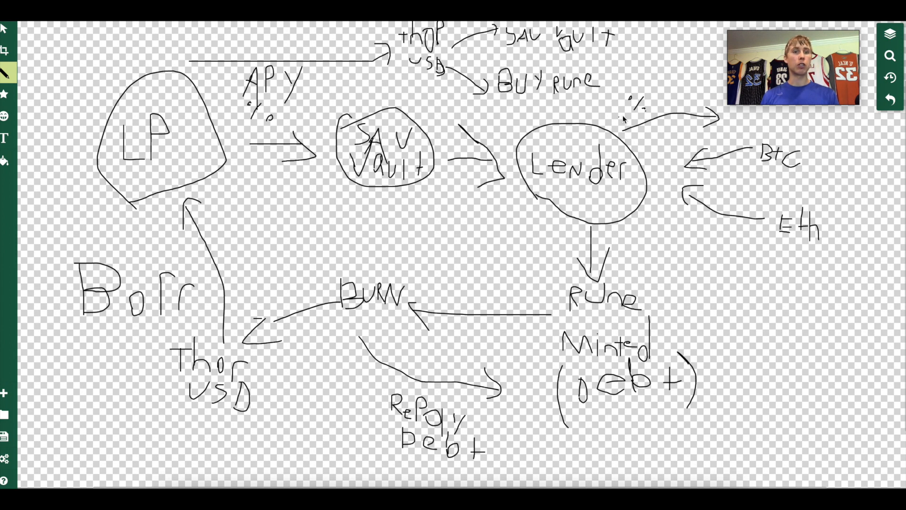
mouse_move(855, 189)
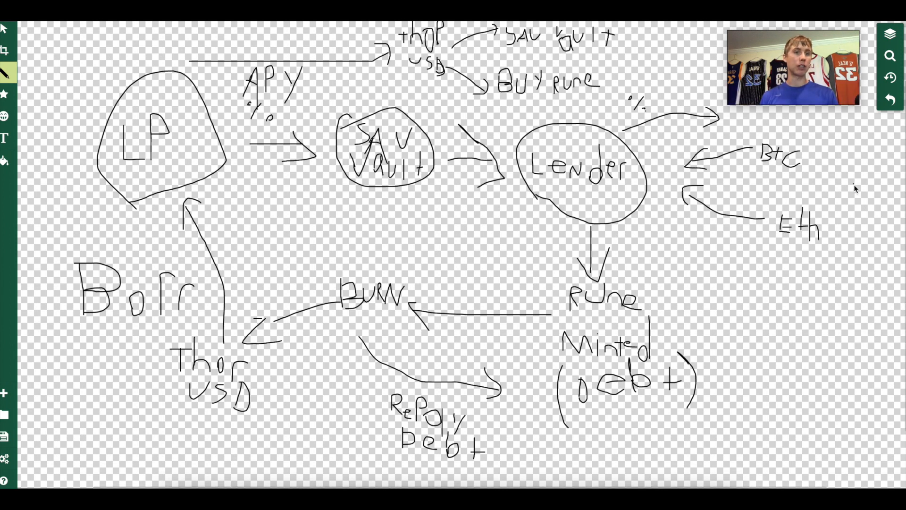
mouse_move(595, 196)
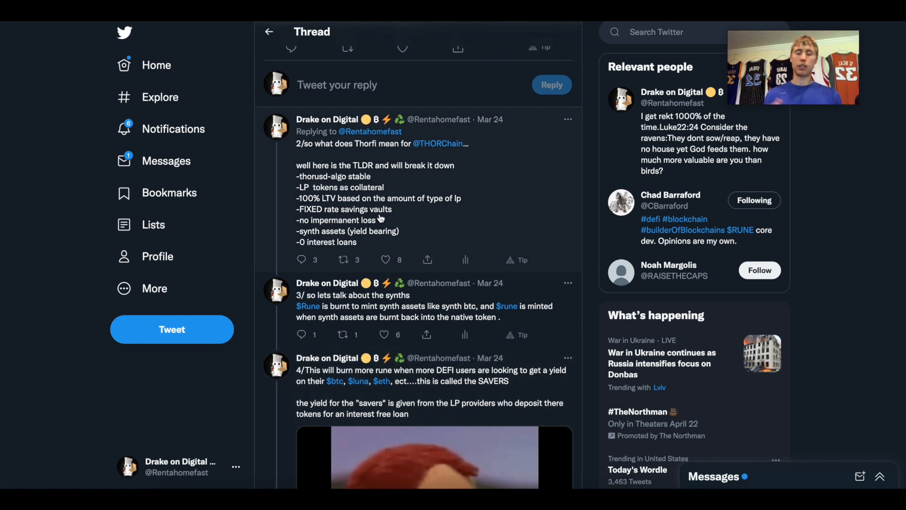
scroll("down", 3)
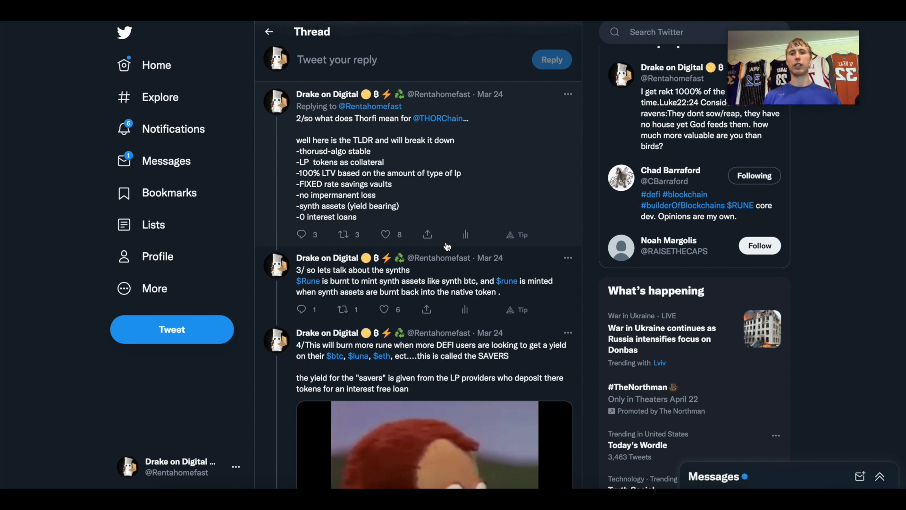
scroll("down", 3)
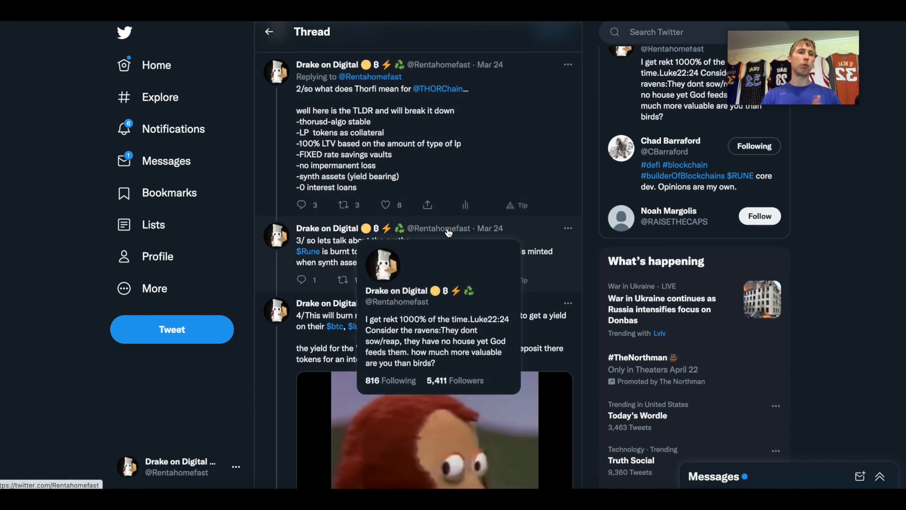
mouse_move(608, 173)
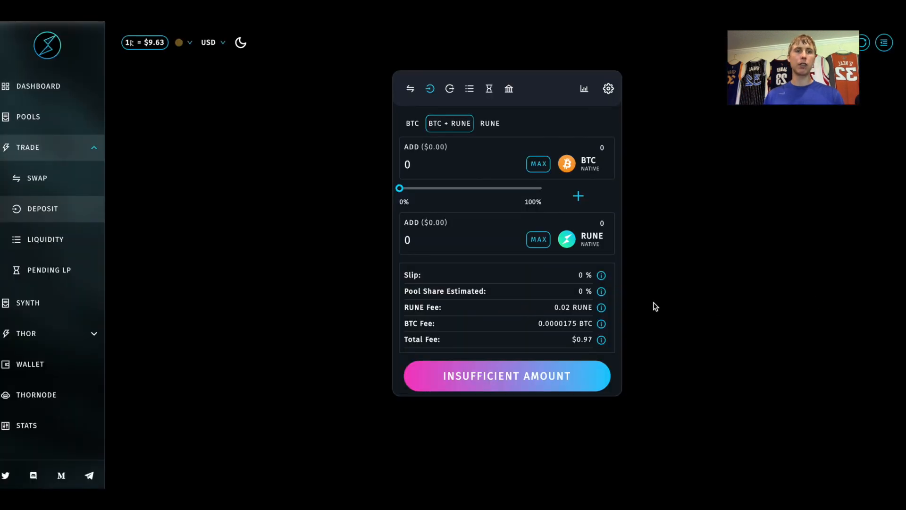
Show the Trade > Deposit form for adding BTC + RUNE liquidity
left_click(412, 123)
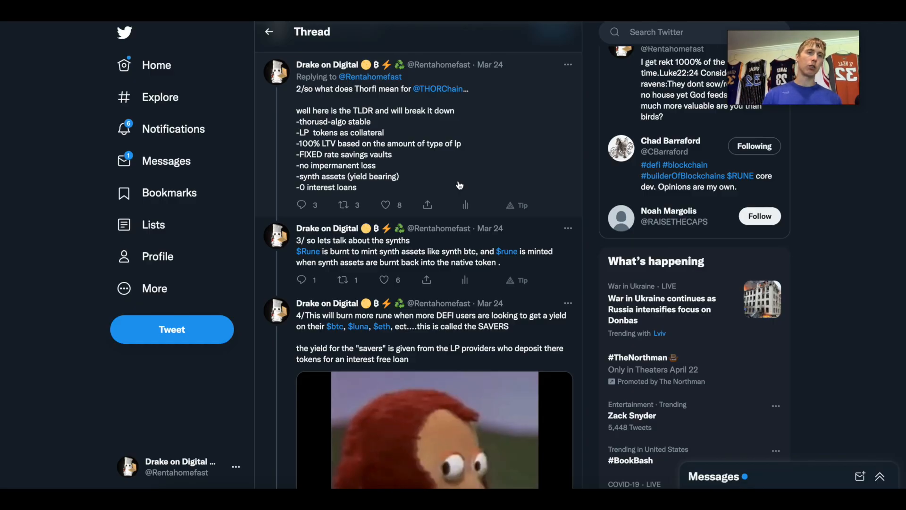
scroll("down", 3)
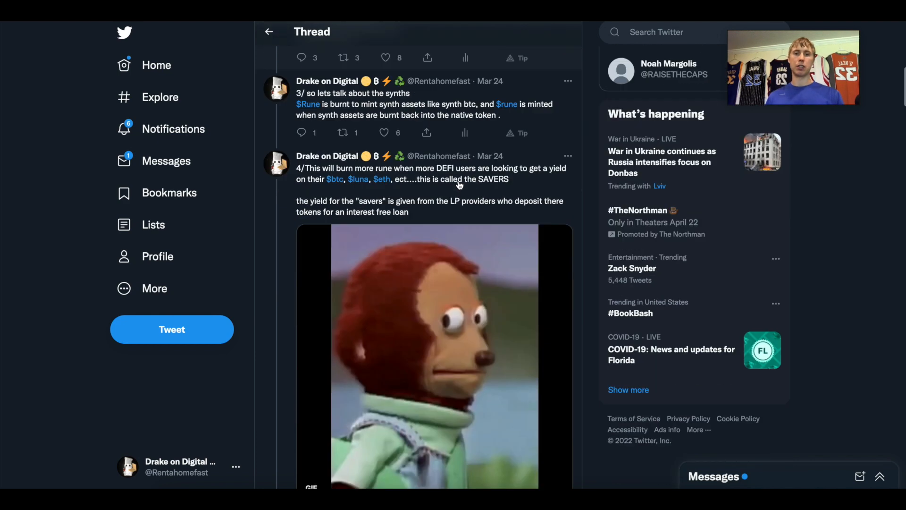
scroll("down", 3)
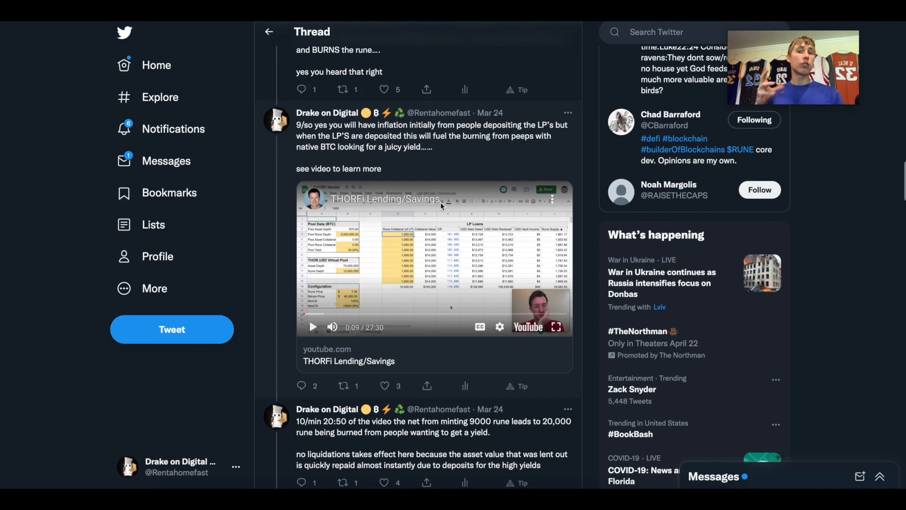
mouse_move(432, 283)
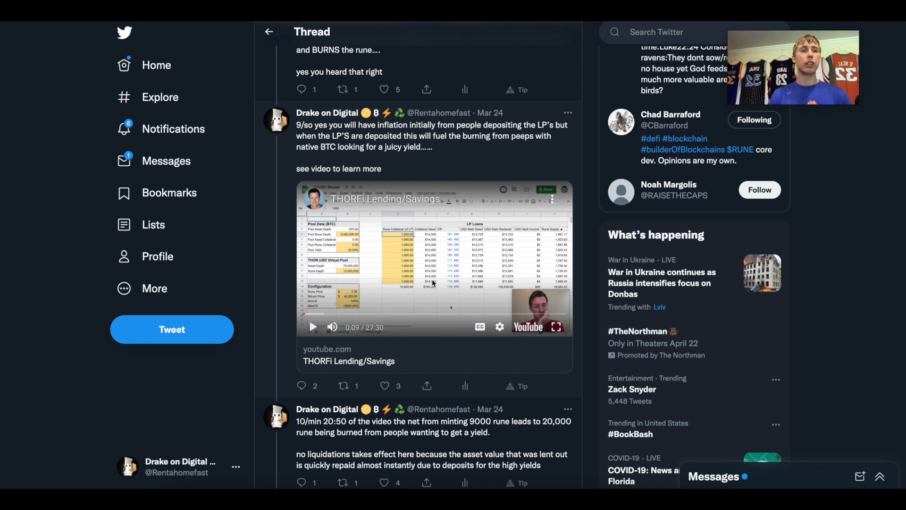
mouse_move(456, 321)
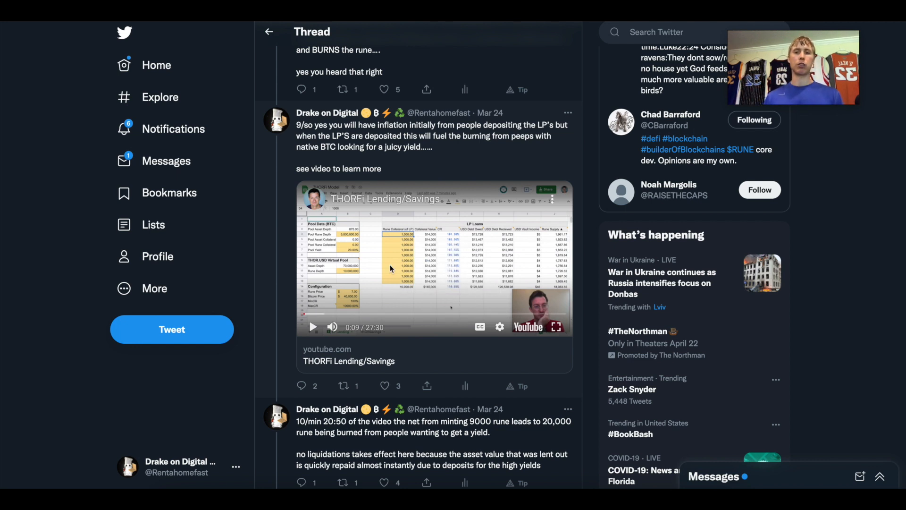
scroll("down", 3)
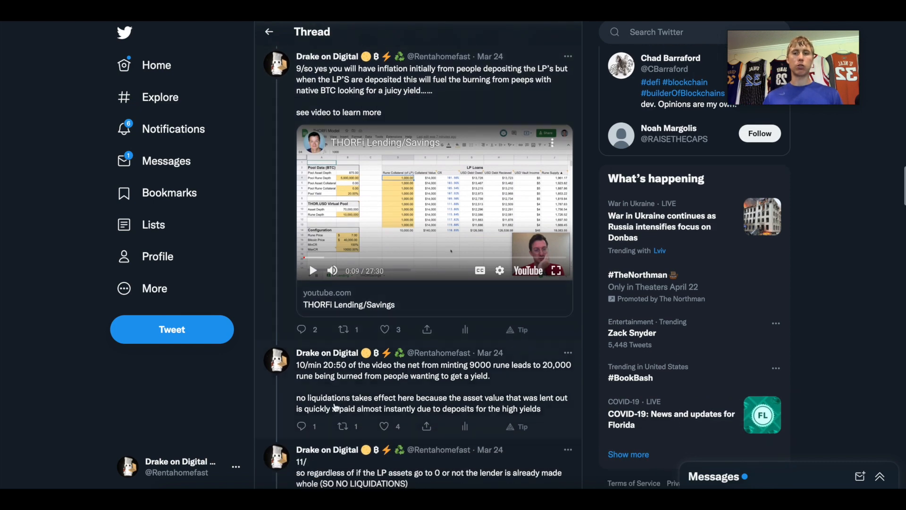
scroll("down", 3)
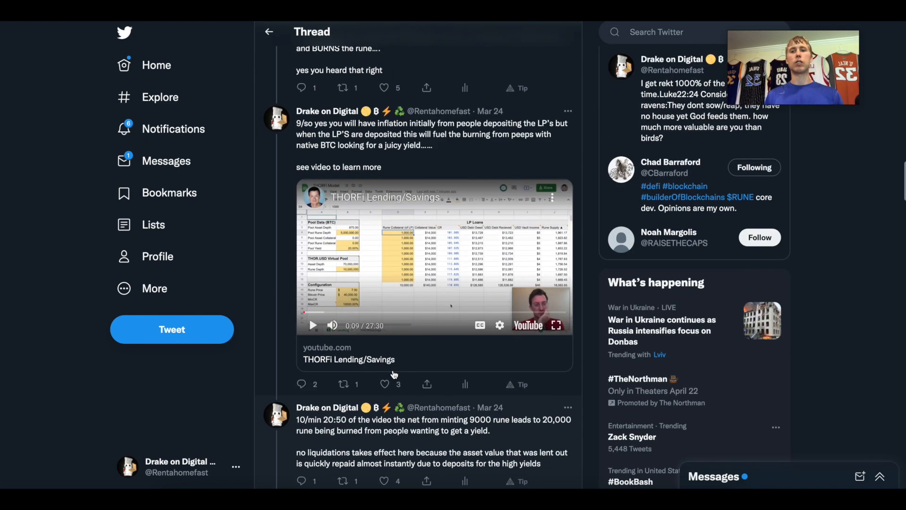
scroll("down", 3)
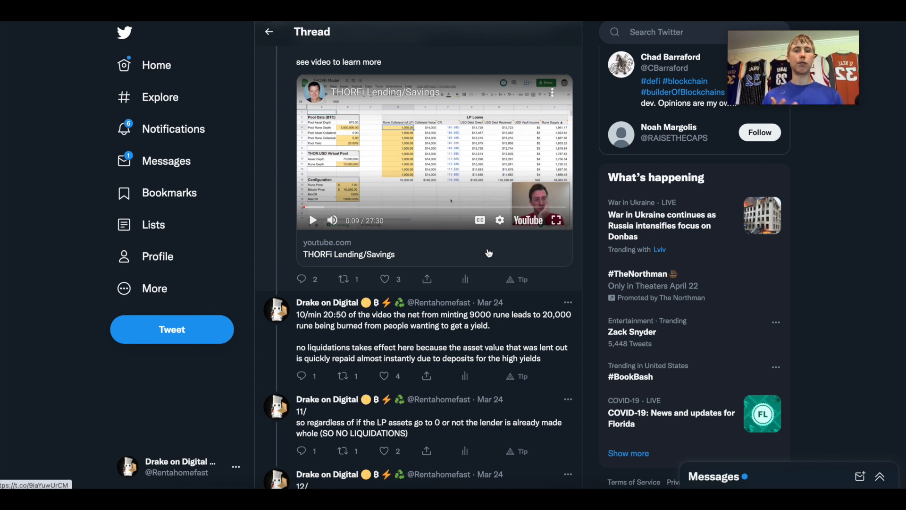
scroll("down", 3)
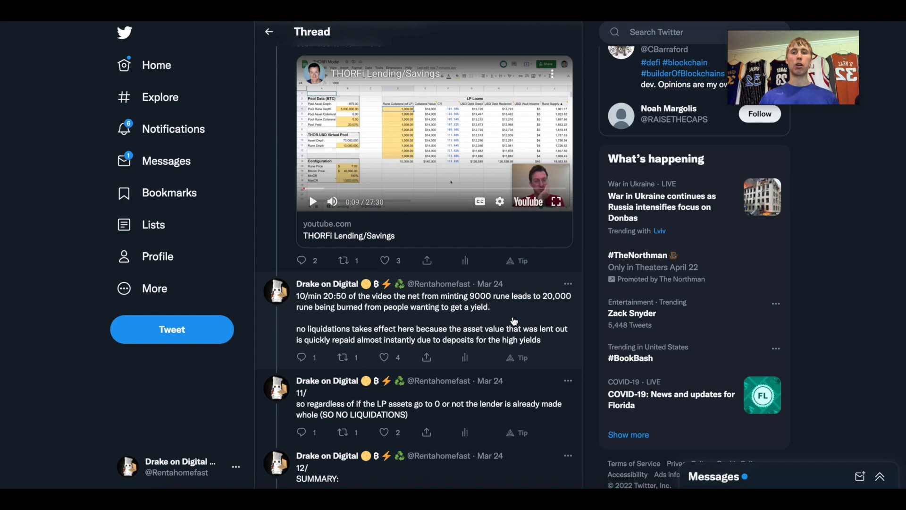
scroll("down", 3)
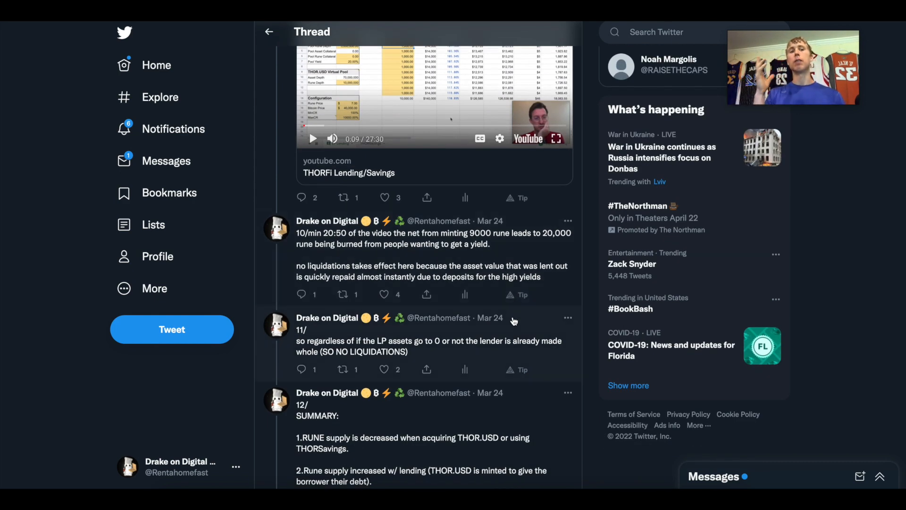
scroll("down", 3)
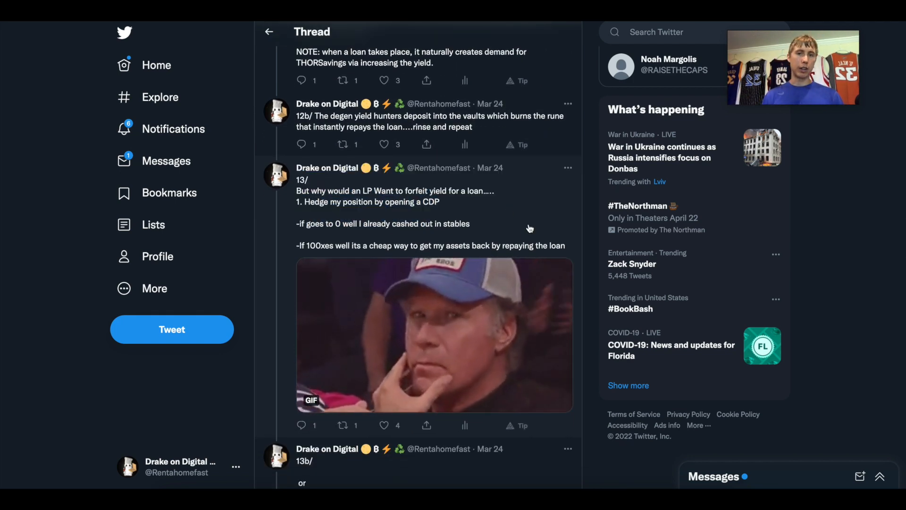
scroll("down", 3)
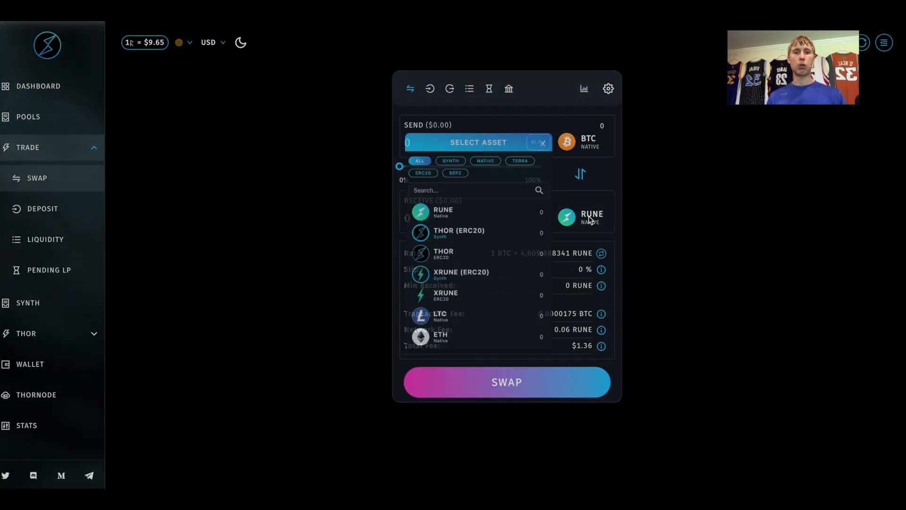
Choose BTC (Native) Synth as the receive asset and enter 1 BTC to mint about 0.996 synth BTC
type("dy")
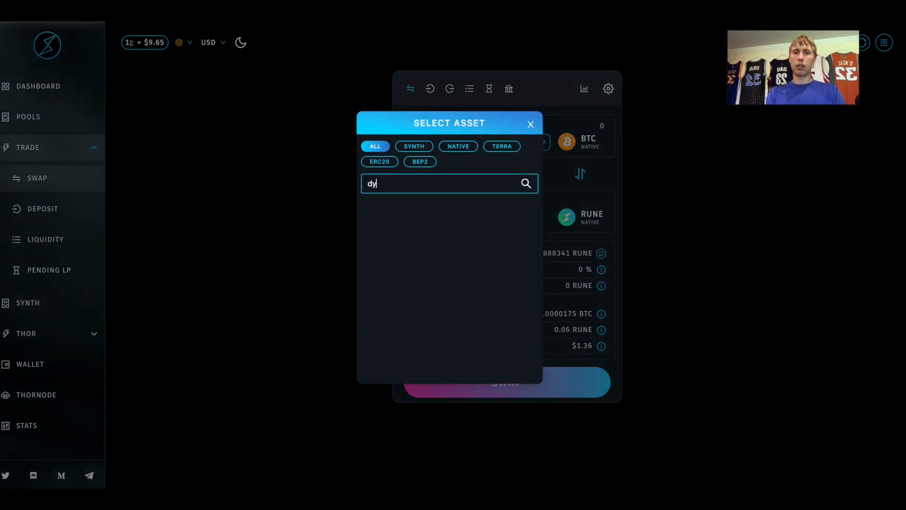
type("sy")
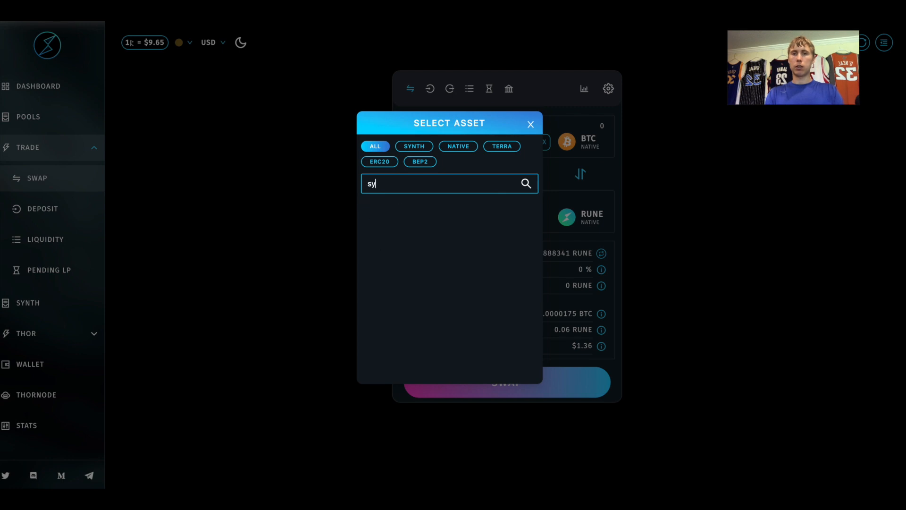
type("btc")
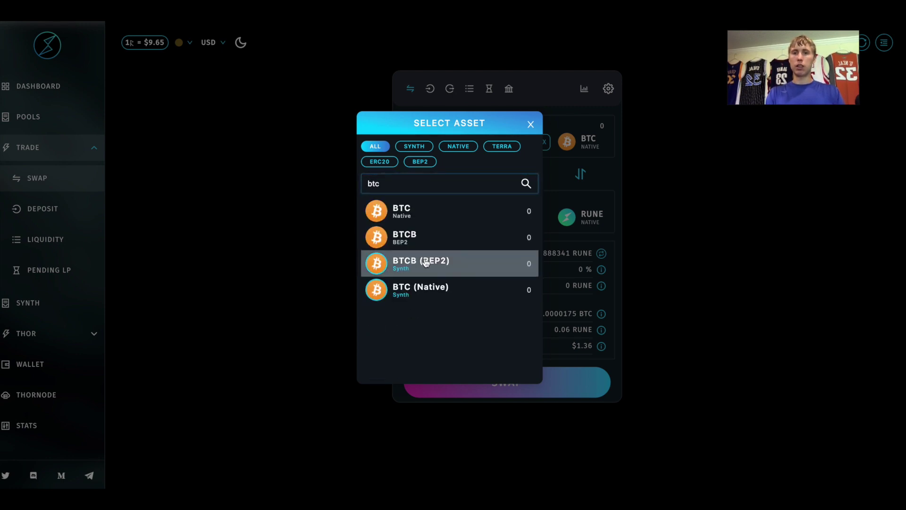
left_click(421, 289)
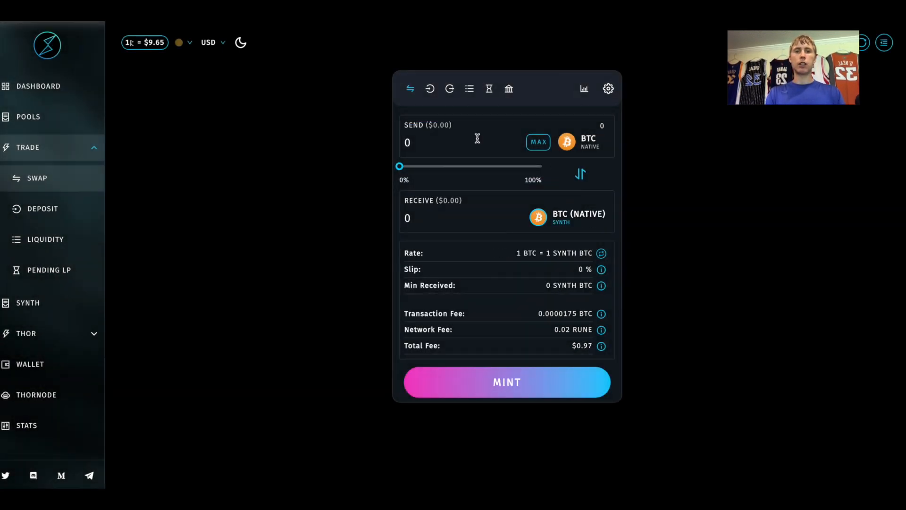
type("1")
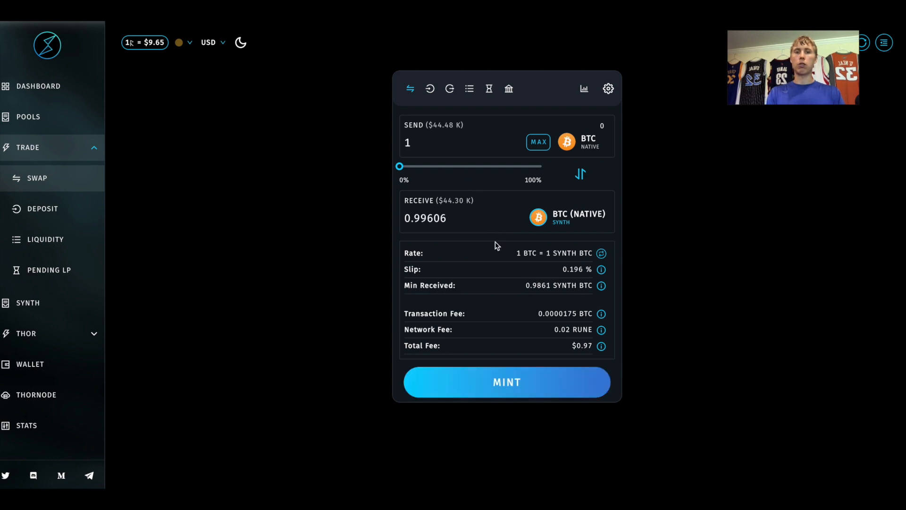
mouse_move(484, 232)
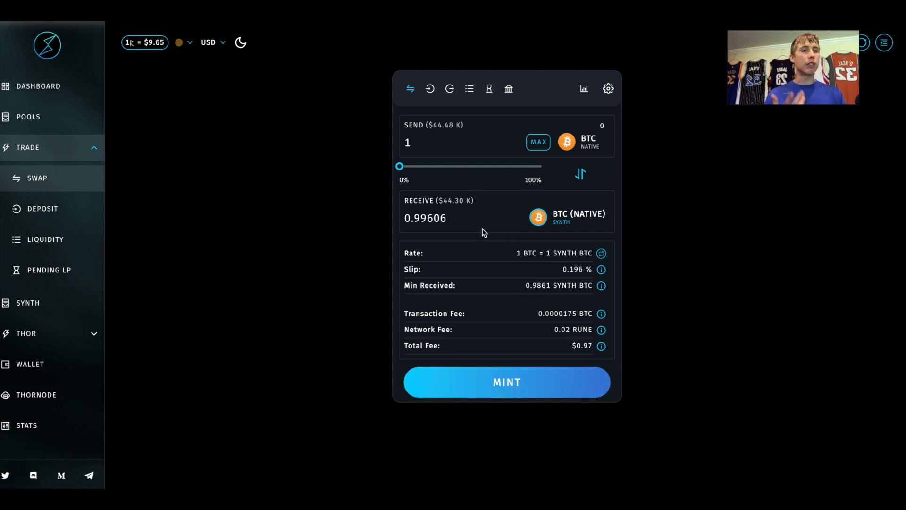
mouse_move(563, 165)
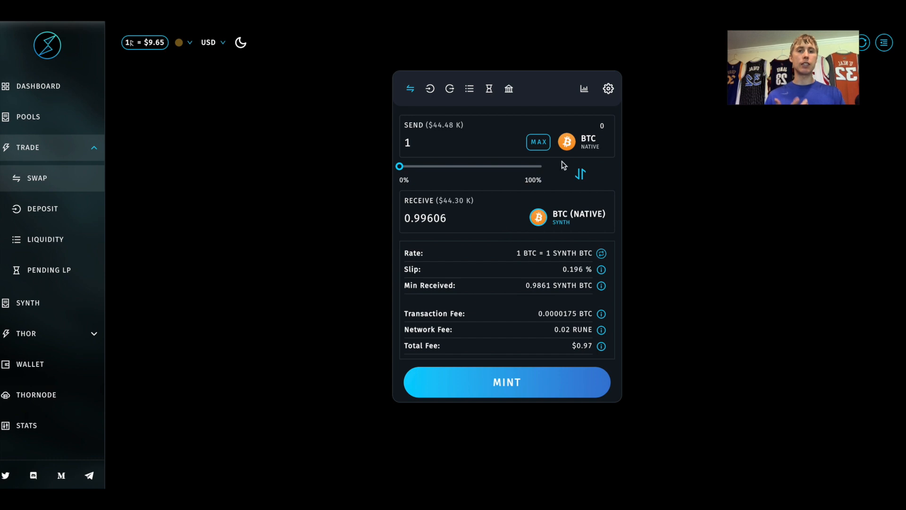
Flip the form to Redeem and enter 0.996 synth BTC to get back about 0.992 native BTC
left_click(579, 173)
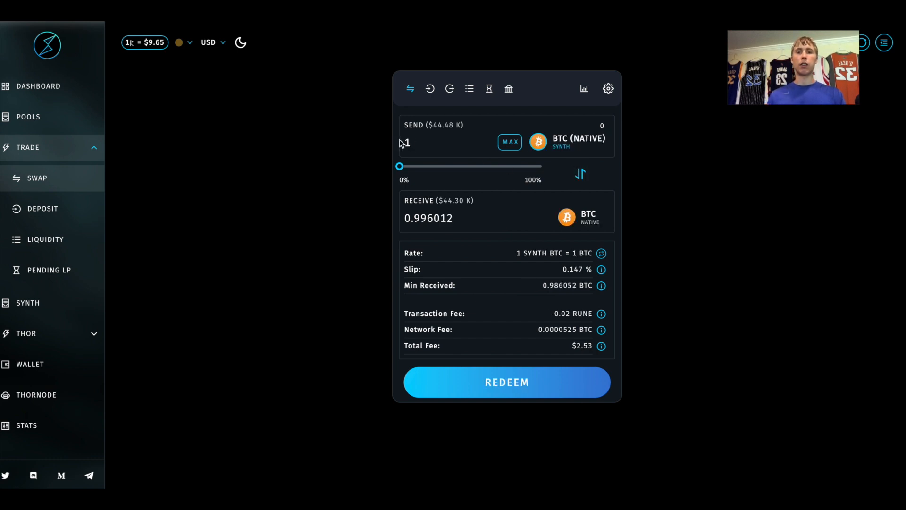
type("0.996")
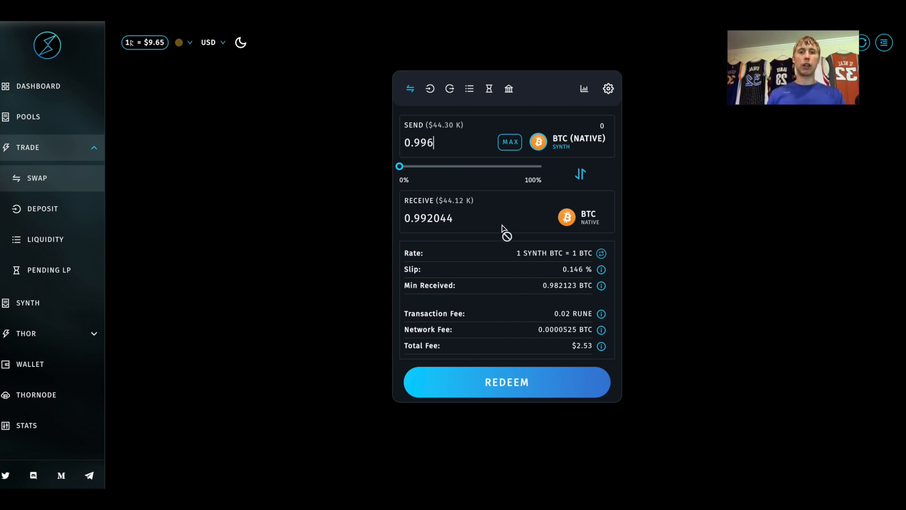
mouse_move(507, 246)
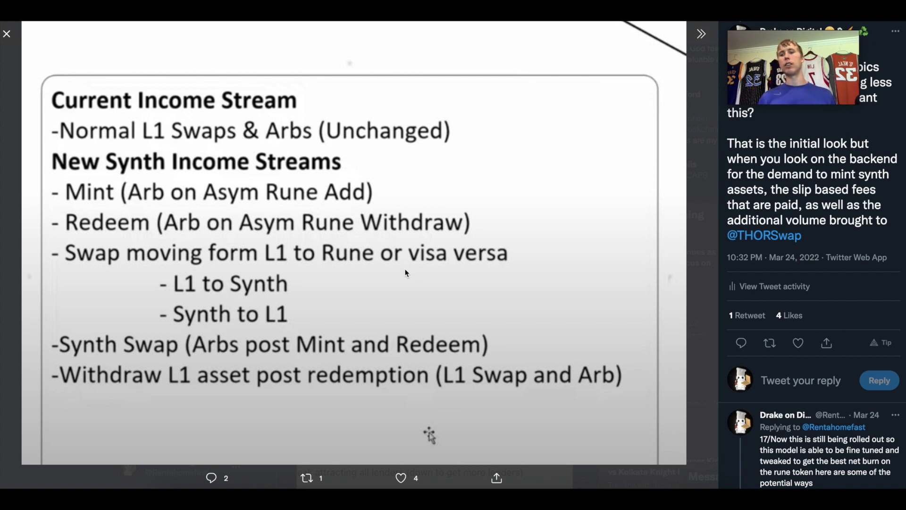
mouse_move(201, 268)
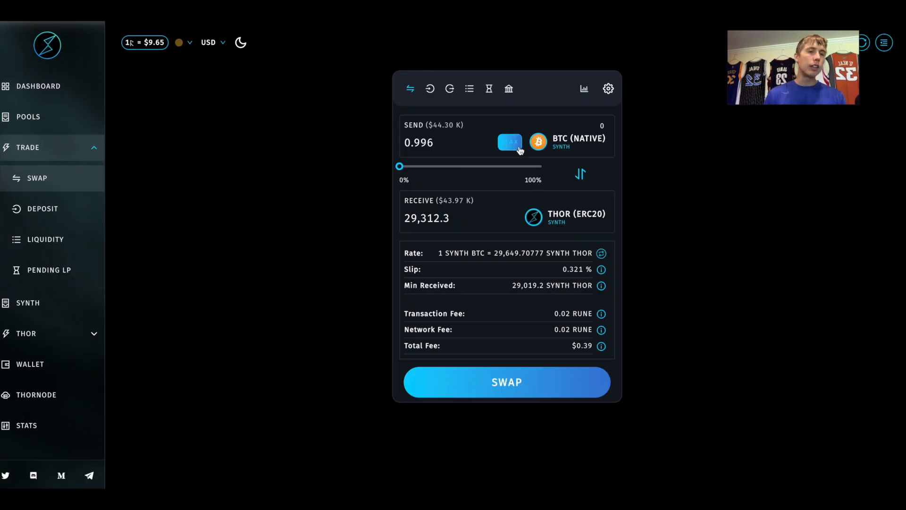
mouse_move(385, 109)
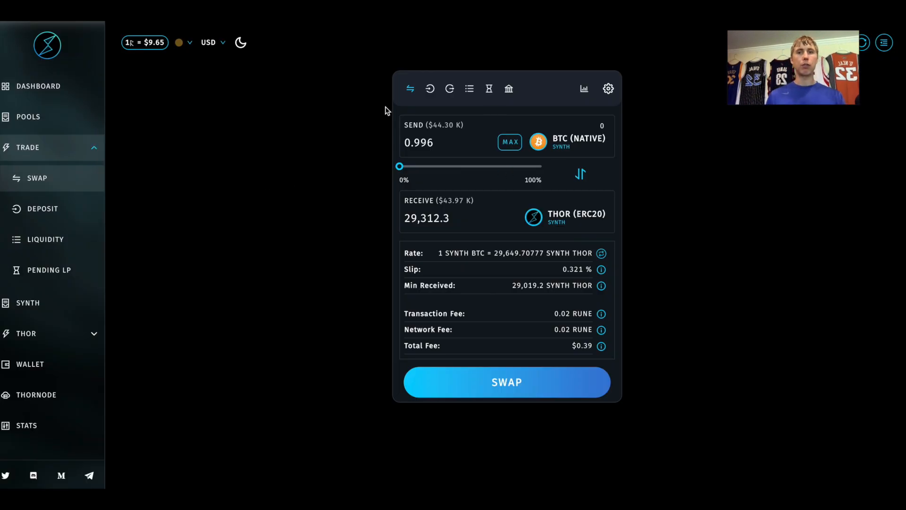
mouse_move(132, 306)
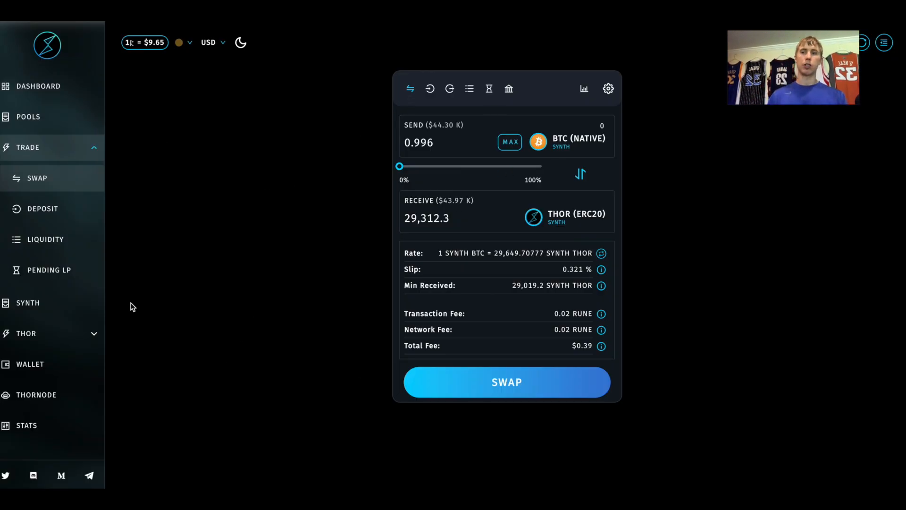
mouse_move(226, 297)
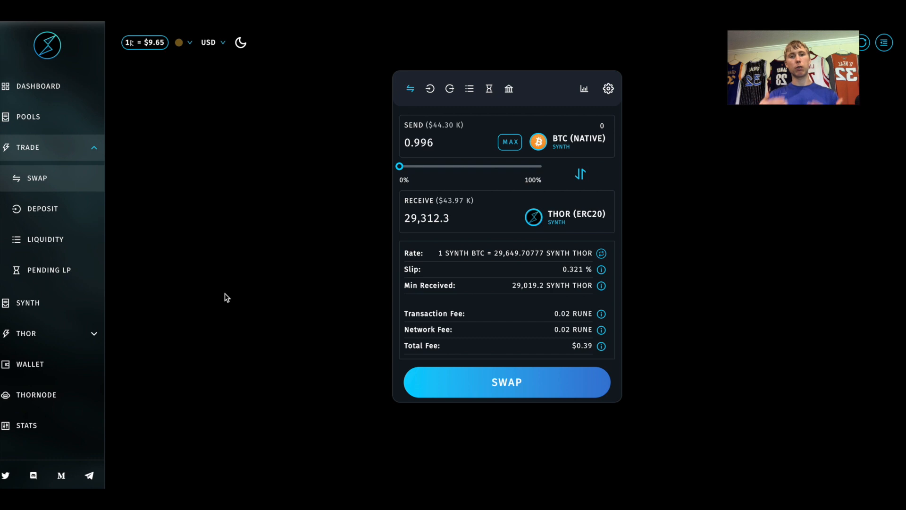
Highlight the 0.321% slip on the 0.996 synth BTC to synth THOR quote
double_click(411, 269)
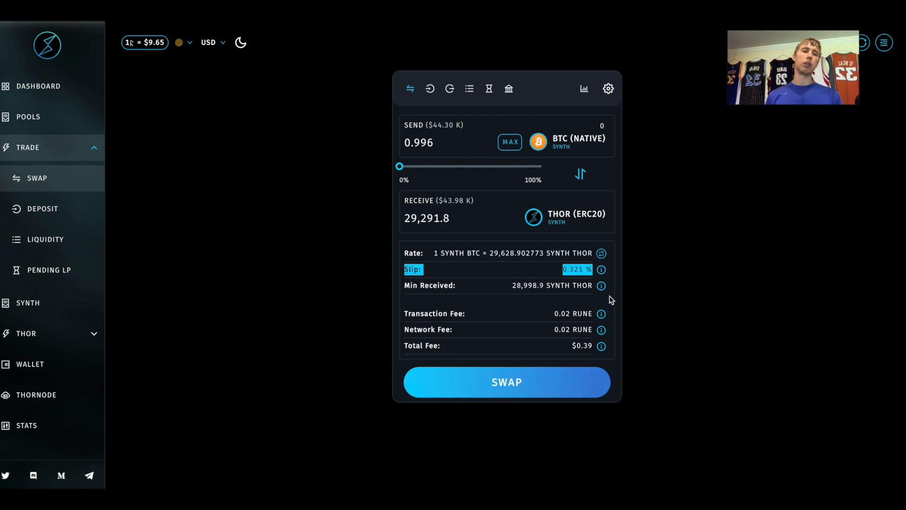
mouse_move(604, 308)
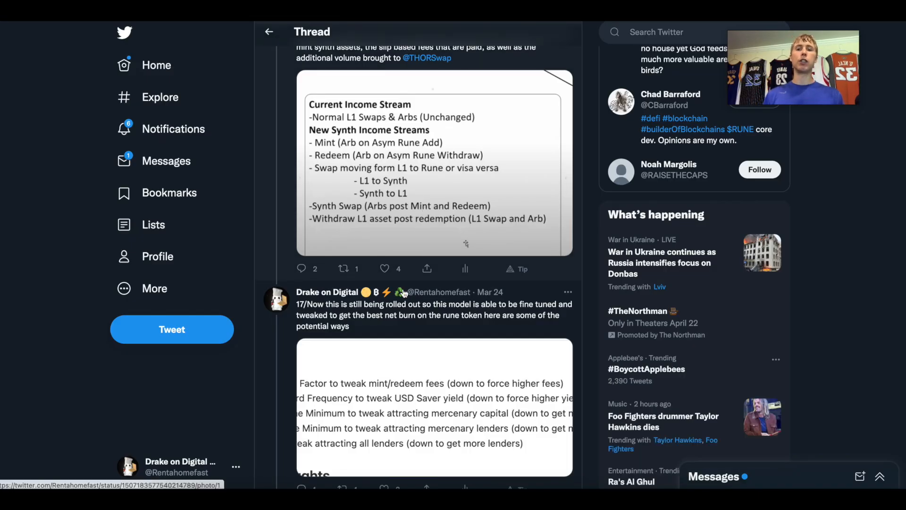
Scroll the thread down to tweets 18/SUMMARY through 19/ on USD backing, savers, lenders and pools
scroll("down", 3)
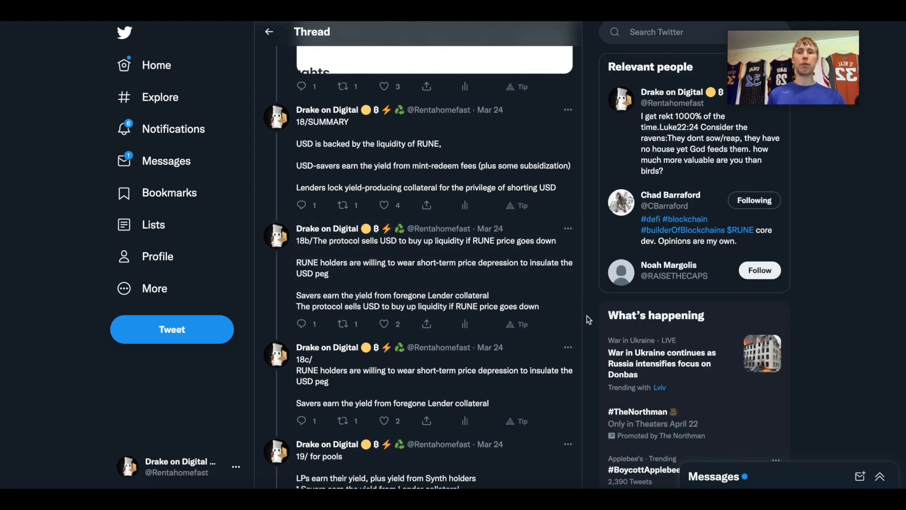
mouse_move(339, 168)
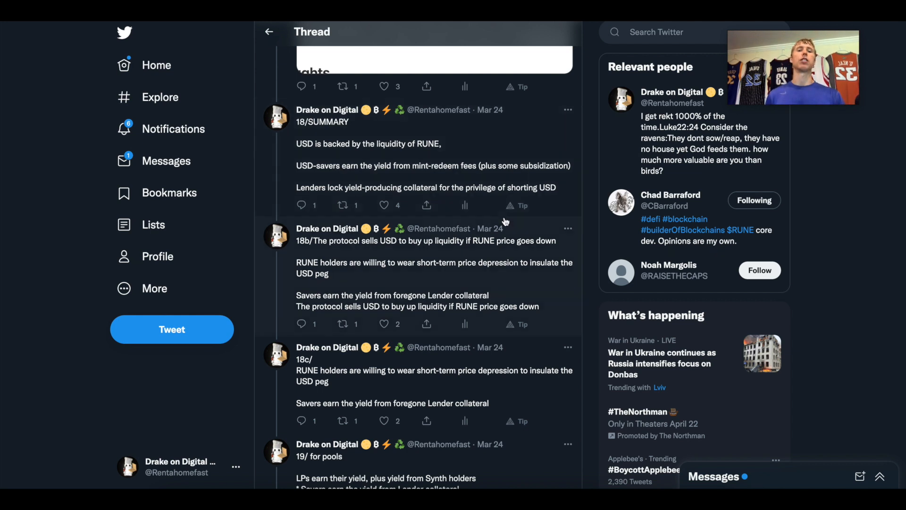
scroll("down", 3)
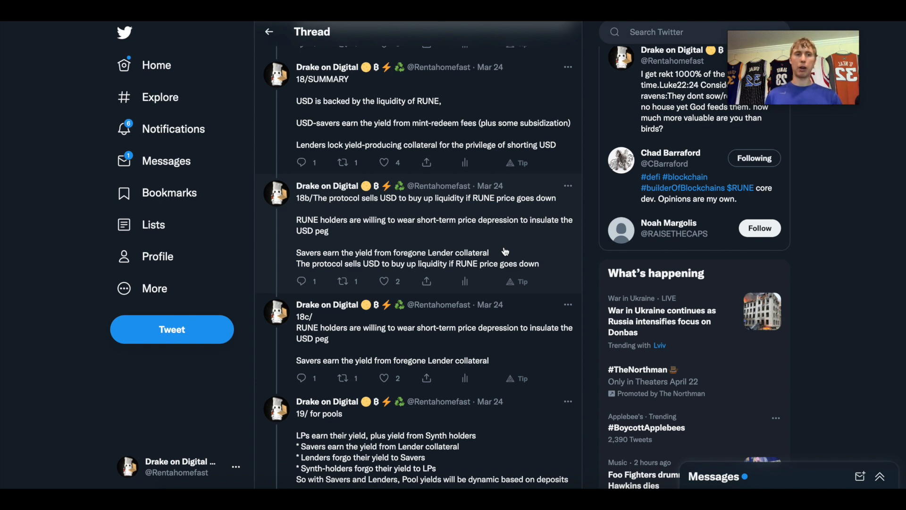
mouse_move(541, 343)
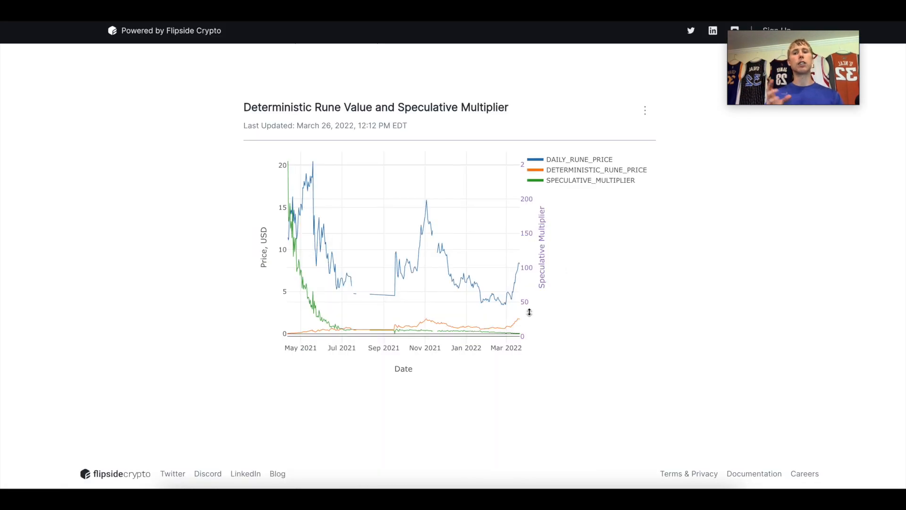
mouse_move(569, 318)
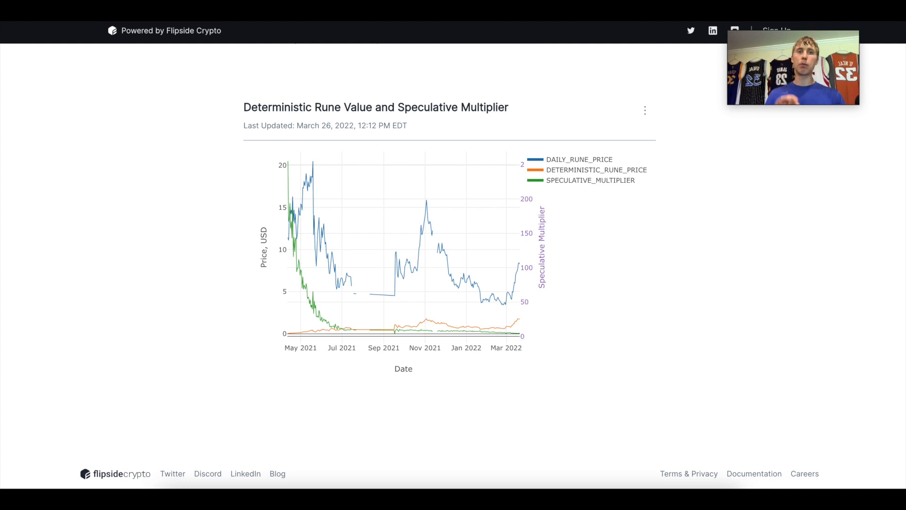
Scroll to the Deterministic Rune Price over time chart and inspect the Feb 26, 2022 data point
scroll("down", 3)
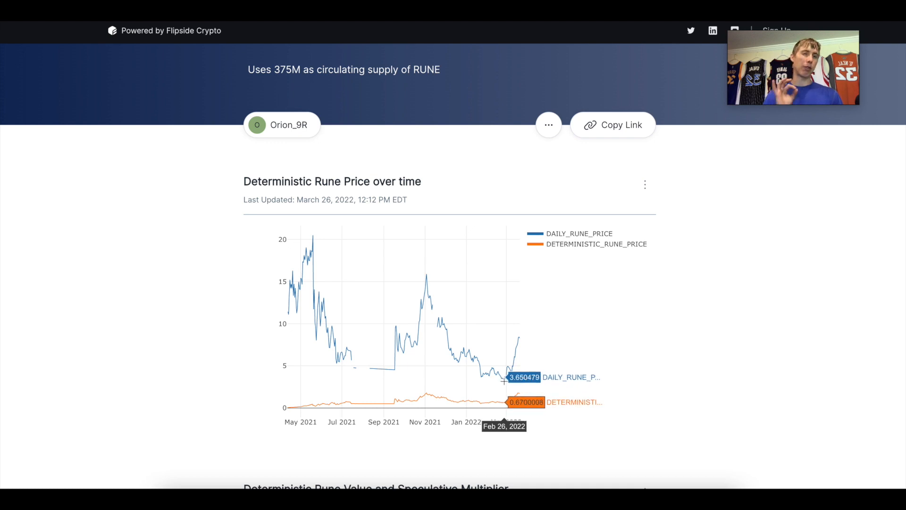
mouse_move(335, 257)
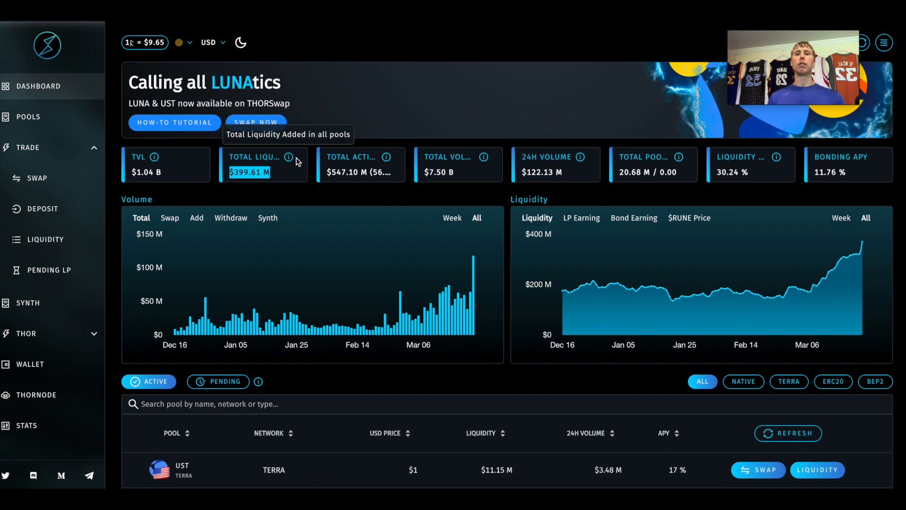
mouse_move(242, 173)
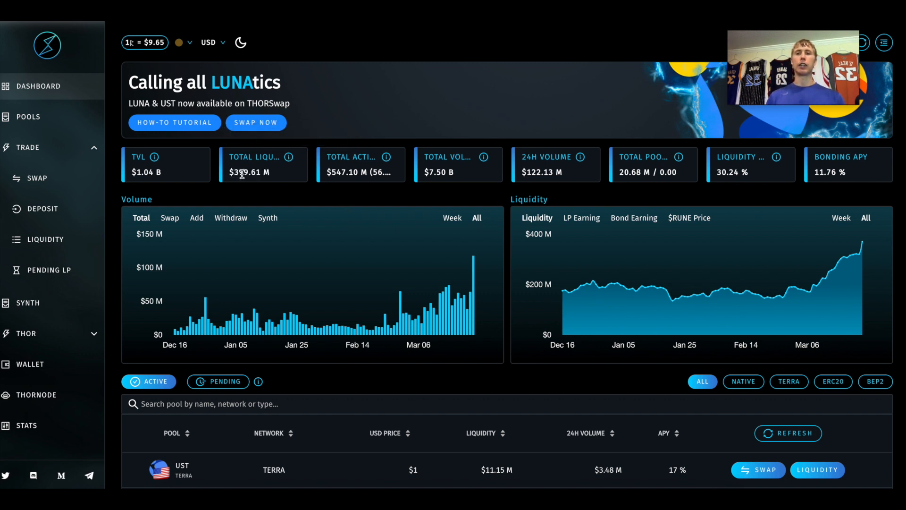
mouse_move(268, 225)
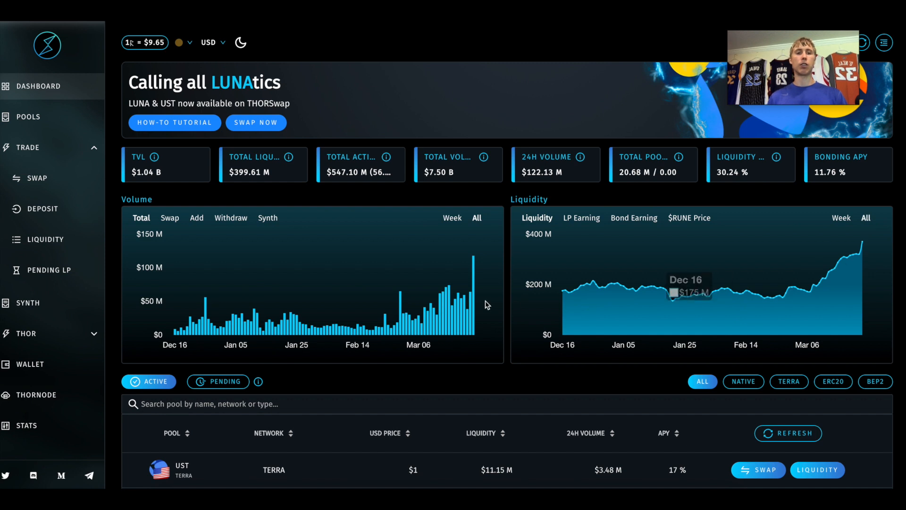
mouse_move(882, 241)
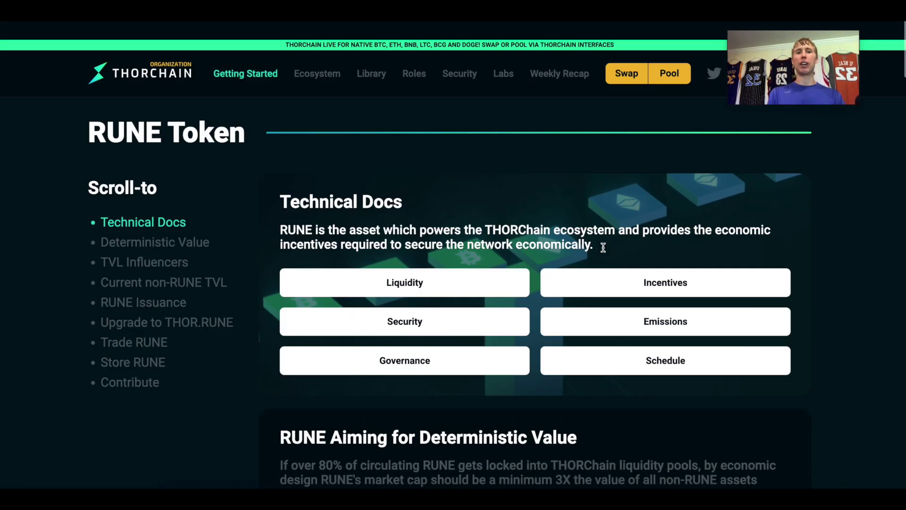
Enter 1% BTC locked in the simulator, leaving only the BTC row, for a RUNE value of $85.19
scroll("down", 3)
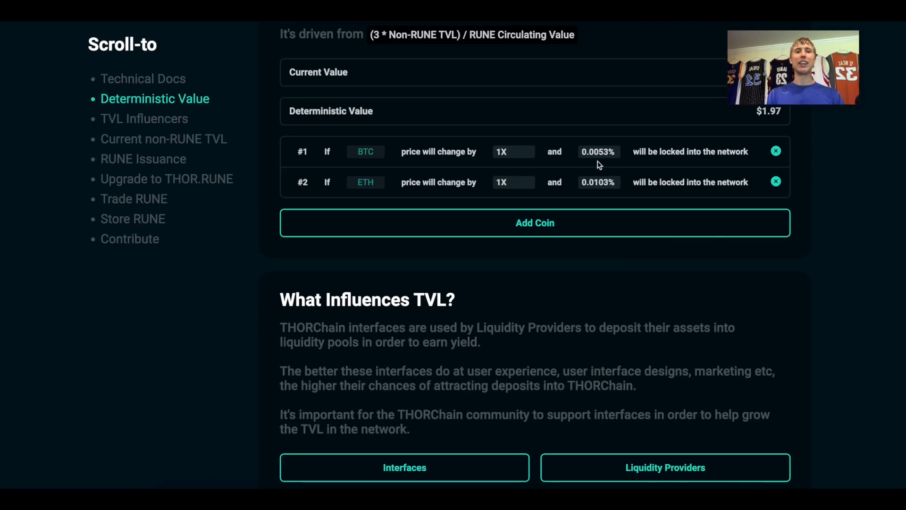
type("1")
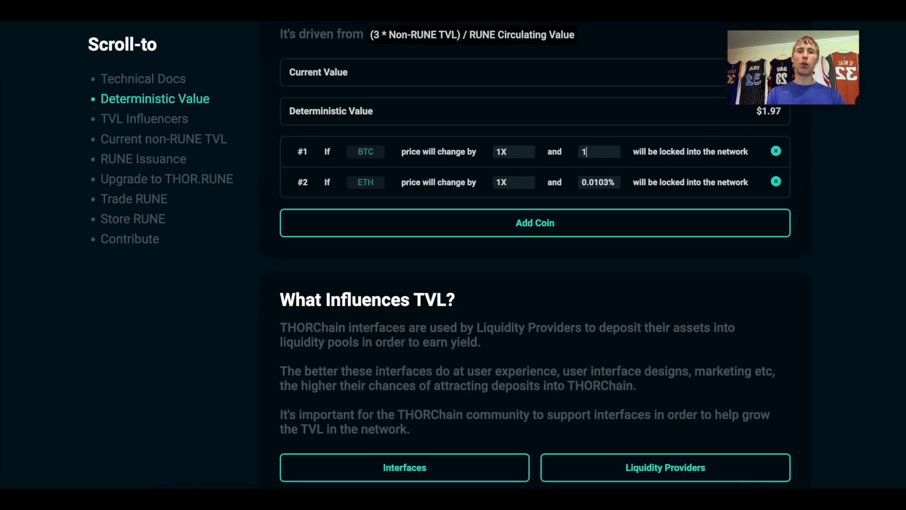
left_click(534, 223)
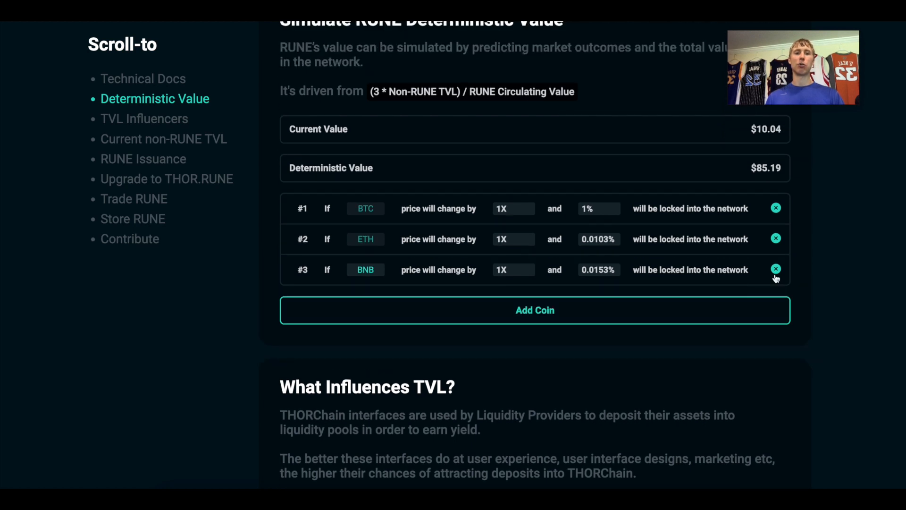
left_click(776, 270)
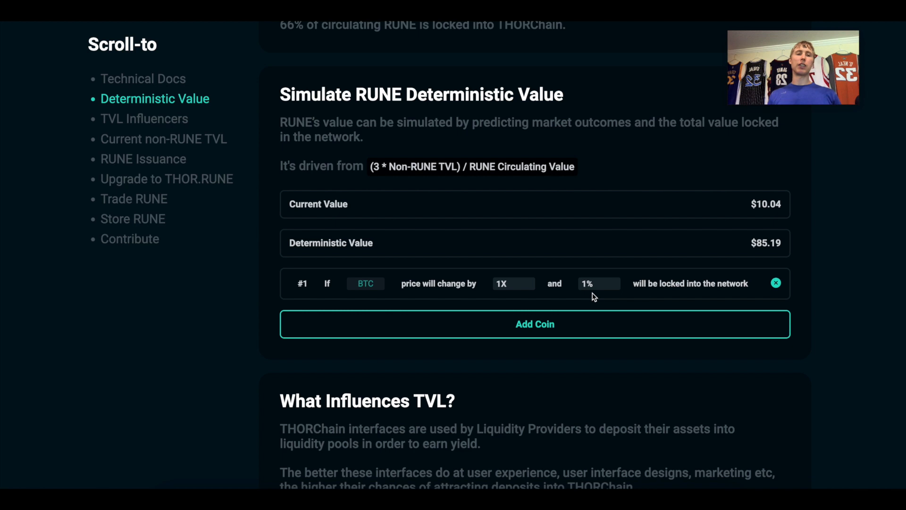
mouse_move(641, 90)
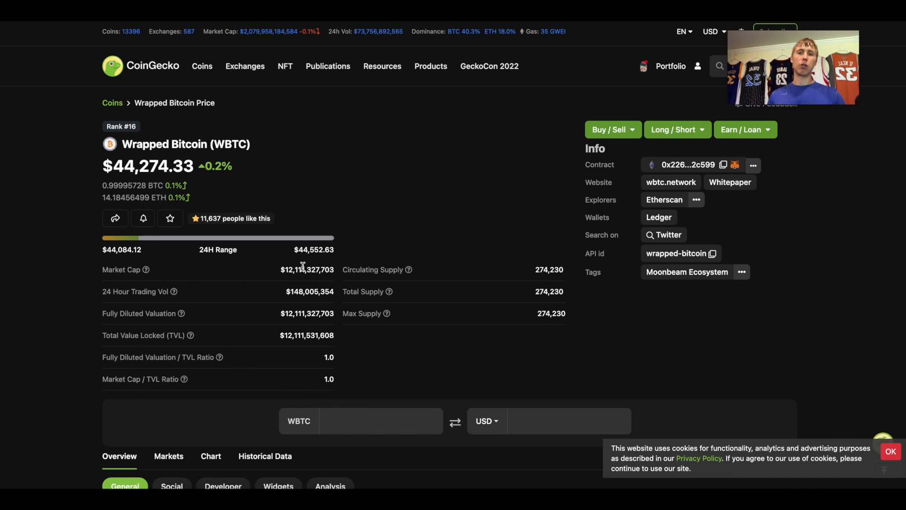
Highlight Wrapped Bitcoin's roughly $12.1 billion market cap on CoinGecko
double_click(307, 270)
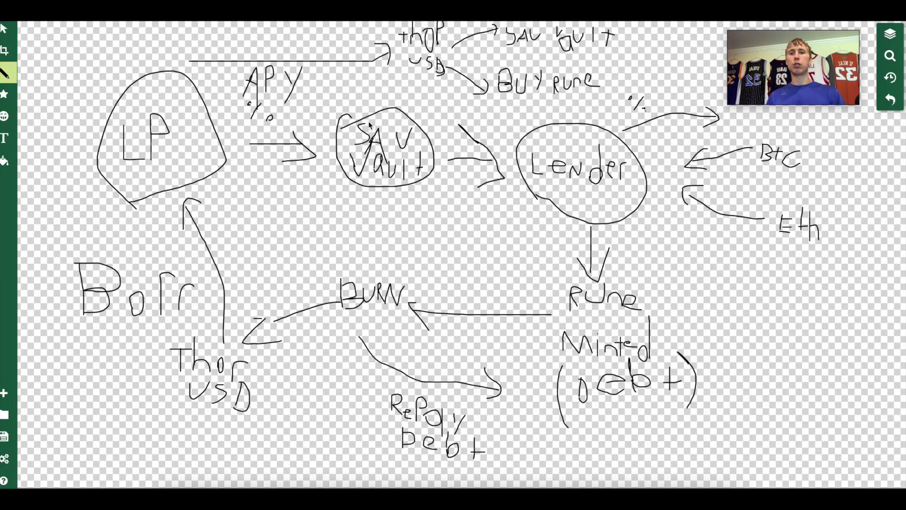
Draw with the pen on the lending flow diagram linking LP, savers vault, lender and Thor USD
left_click_drag(462, 305, 503, 266)
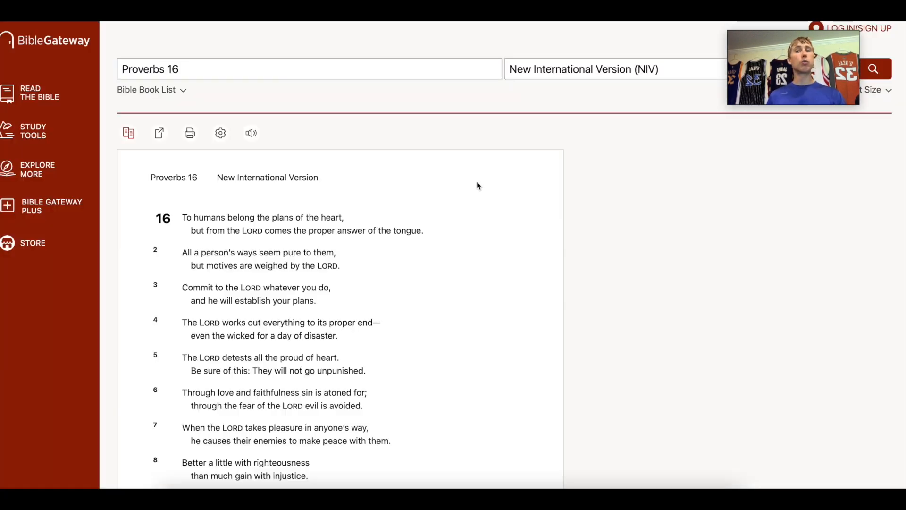
Scroll the Proverbs 16 (NIV) passage down to verses 9 through 21
scroll("down", 3)
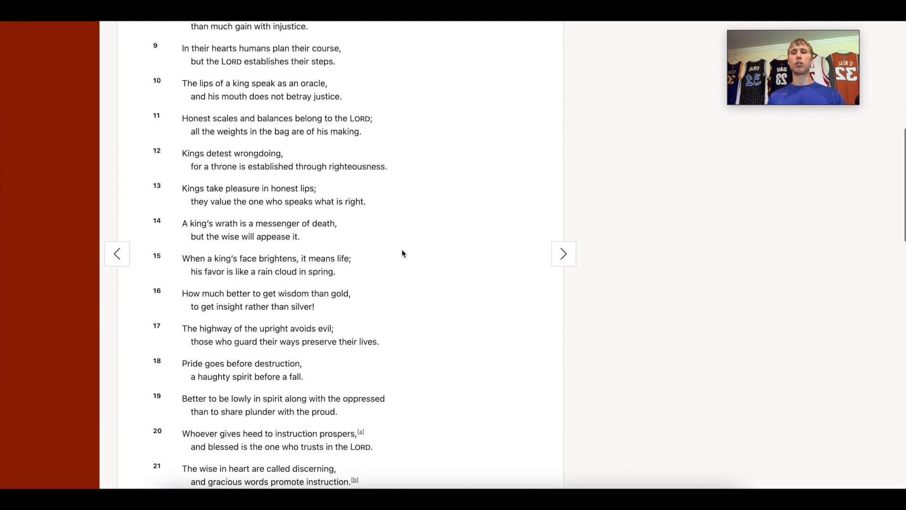
mouse_move(410, 268)
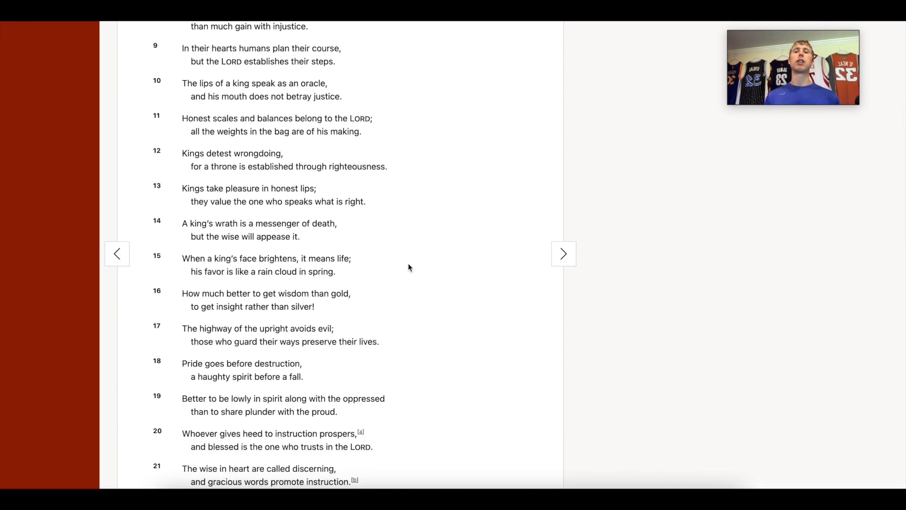